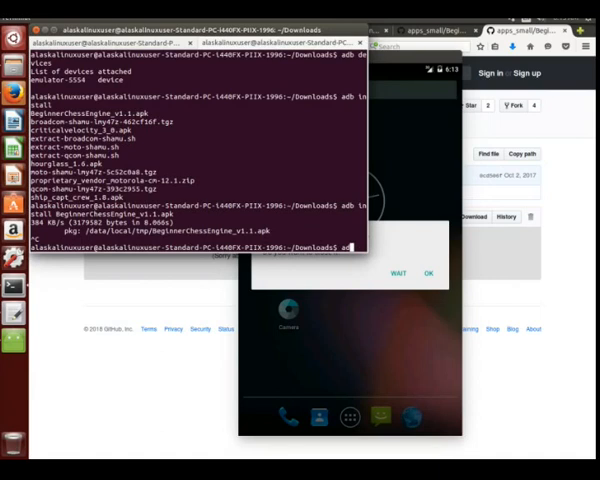
Run adb install for criticalvelocity_3_0.apk on the emulator
{"action": "type", "text": "install"}
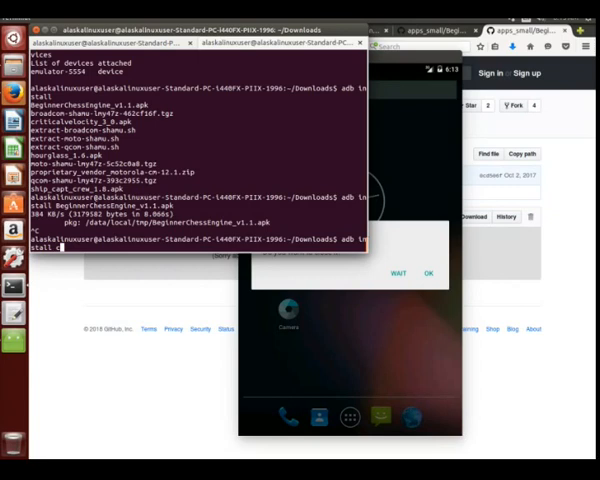
{"action": "type", "text": "criticalvelocity_3_0.apk"}
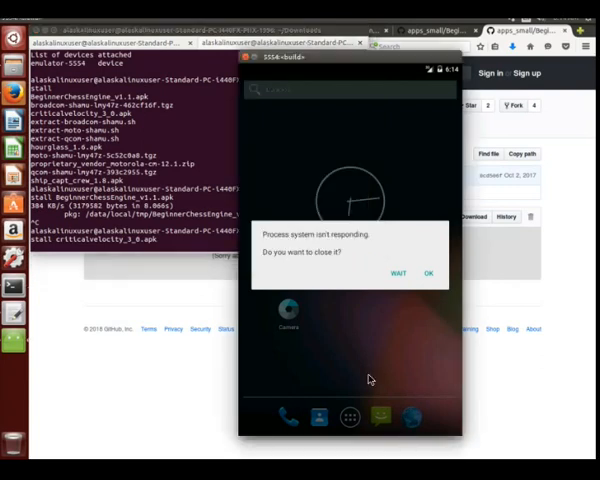
{"action": "mouse_move", "coordinate": [398, 278]}
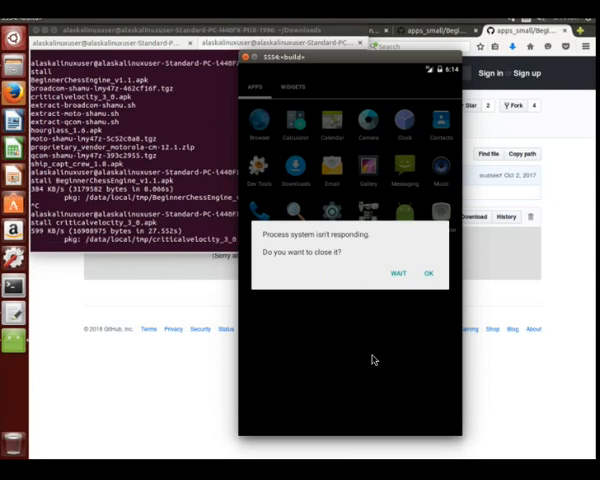
{"action": "mouse_move", "coordinate": [340, 378]}
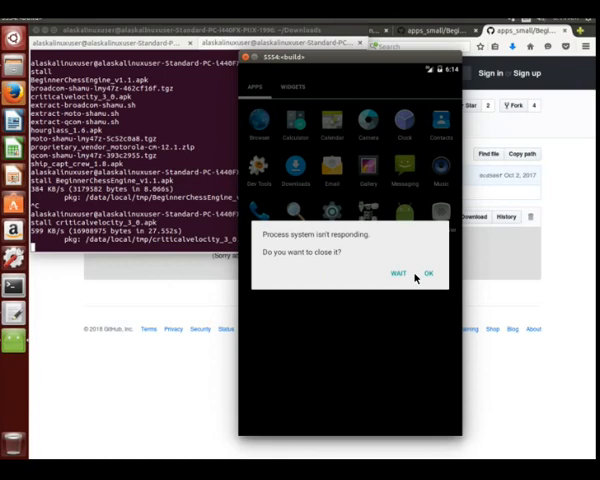
{"action": "mouse_move", "coordinate": [402, 279]}
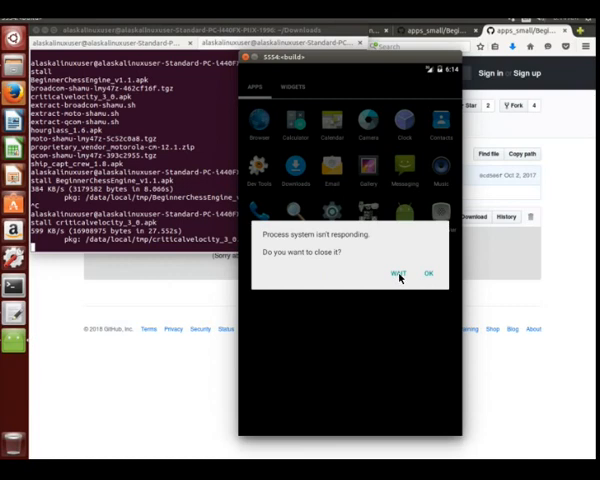
{"action": "mouse_move", "coordinate": [371, 324]}
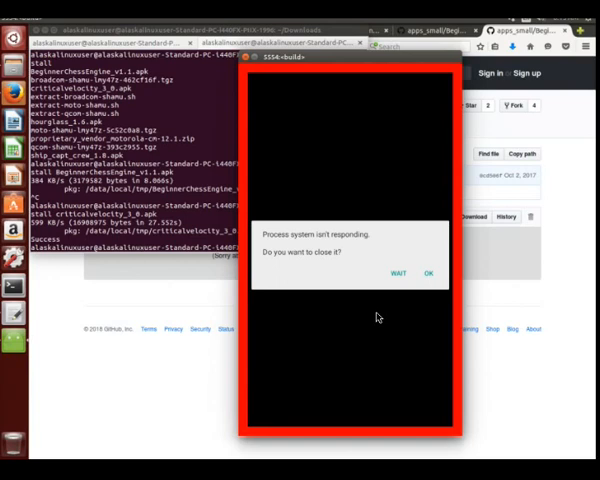
Dismiss the 'system isn't responding' and 'Critical Velocity has stopped' dialogs with OK
{"action": "left_click", "coordinate": [430, 273]}
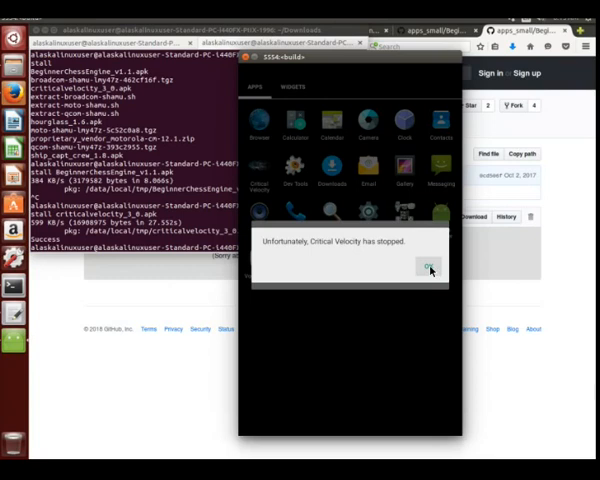
{"action": "left_click", "coordinate": [427, 271]}
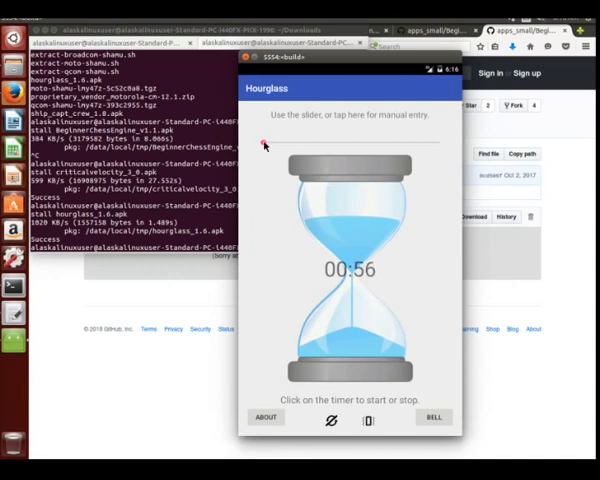
{"action": "mouse_move", "coordinate": [385, 255]}
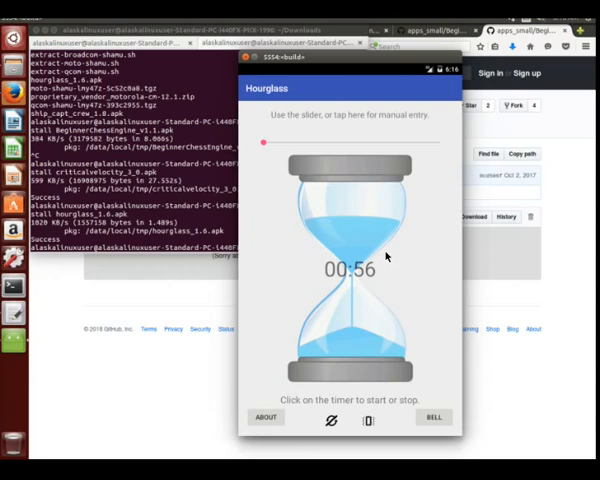